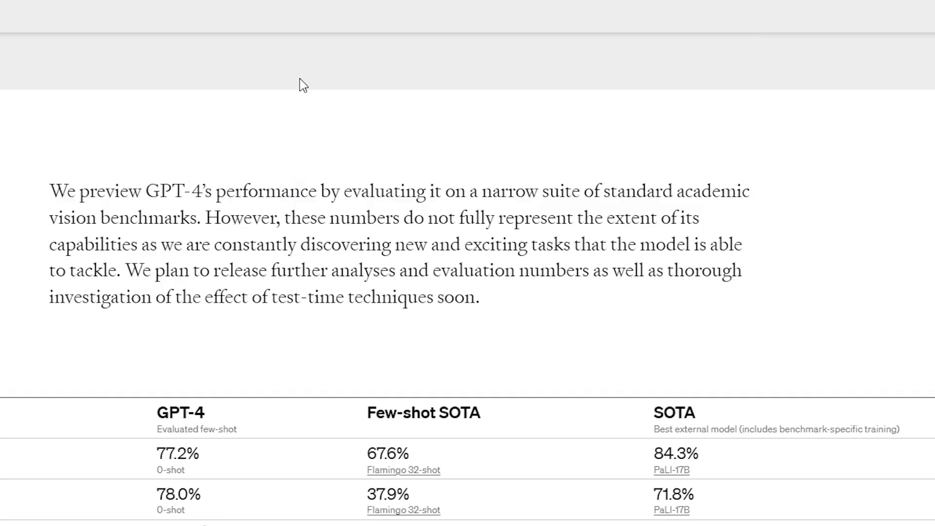
scroll(down, 3)
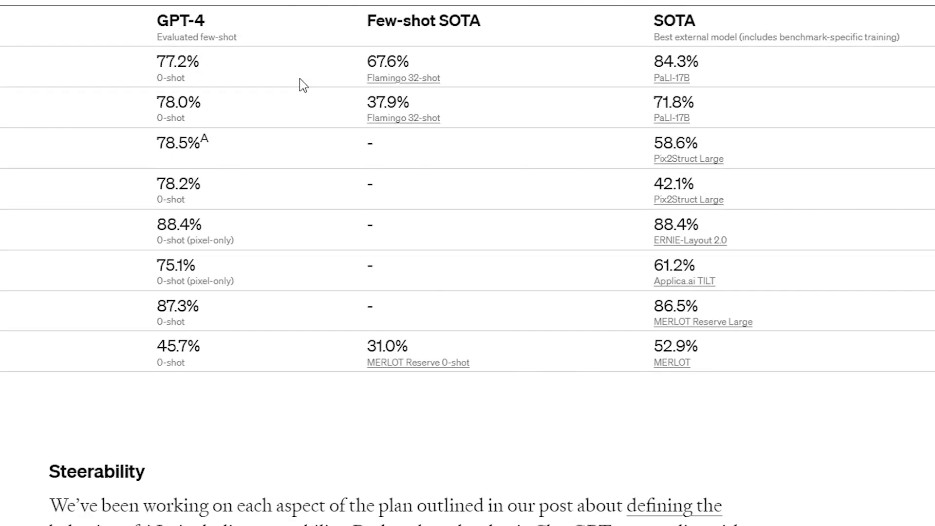
scroll(down, 3)
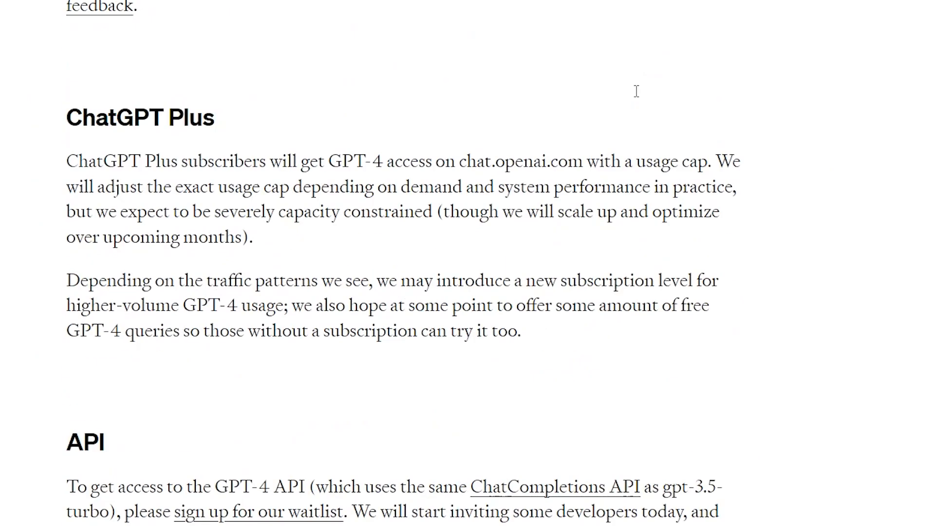